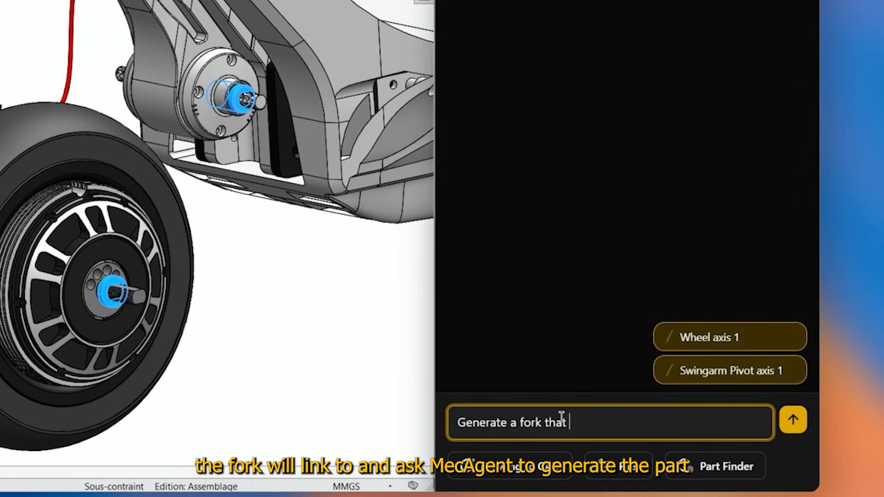
Ask MecAgent to generate a fork connecting the wheel to the scooter.
type("connects the wheel to the scooter")
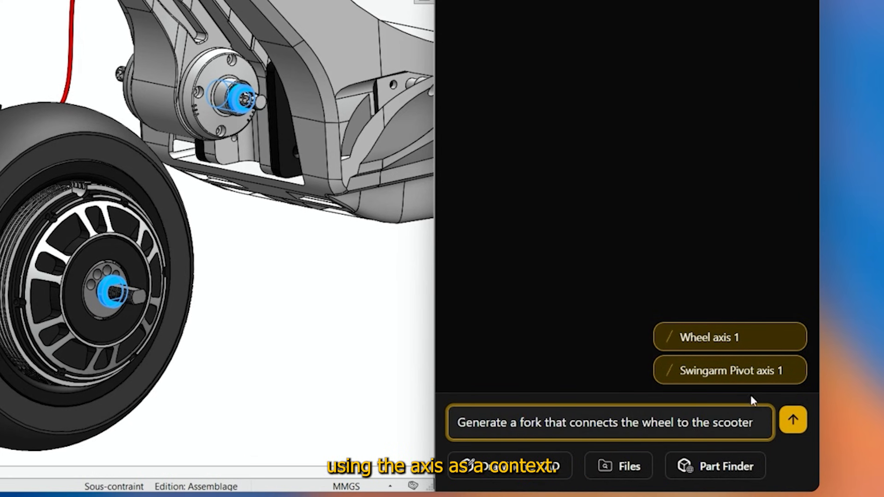
left_click(793, 419)
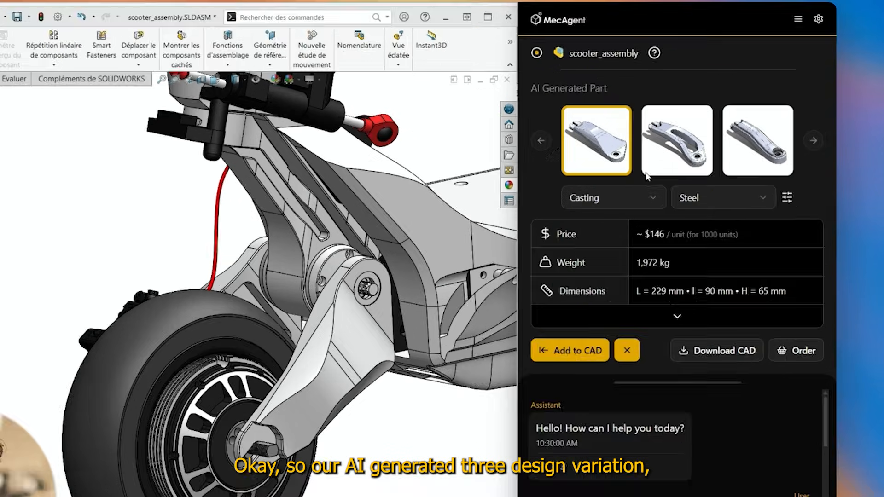
mouse_move(666, 281)
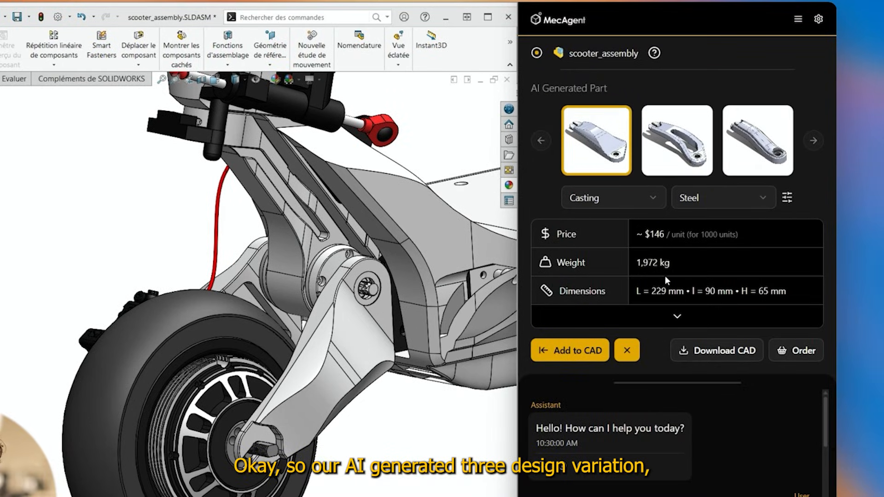
Compare fork methods and materials, then add the CNC-machined aluminium fork to CAD.
left_click(613, 198)
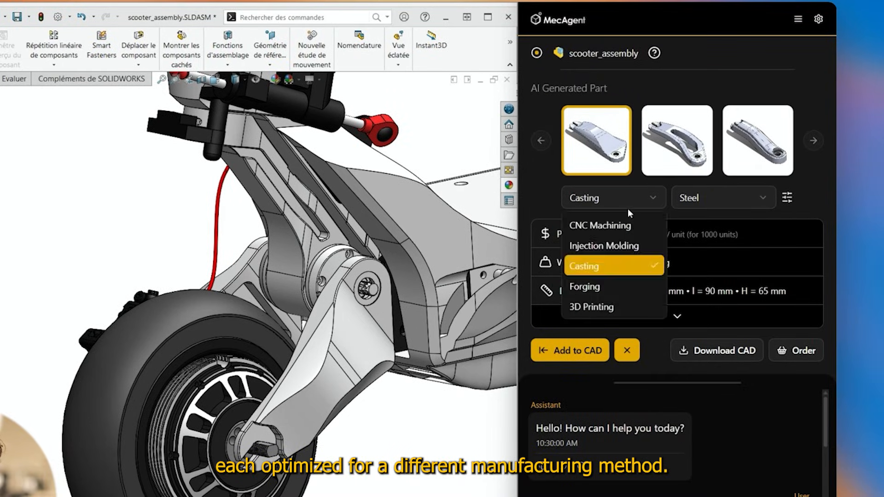
left_click(723, 197)
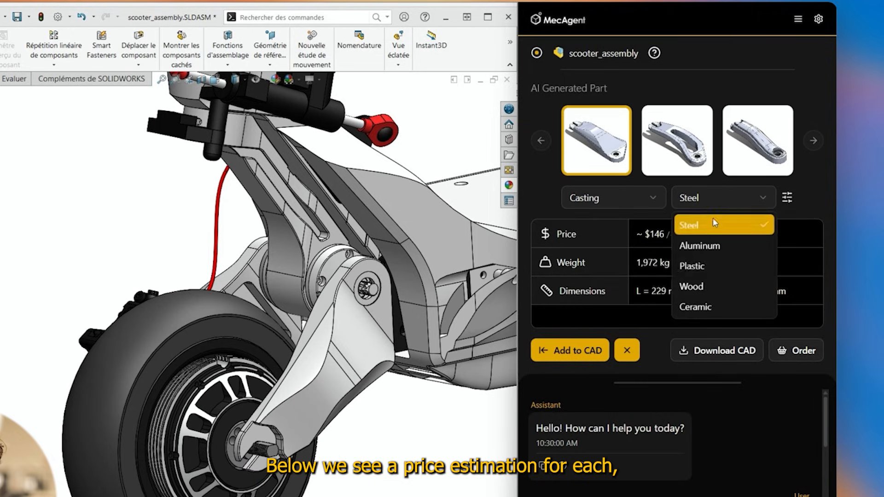
left_click(757, 140)
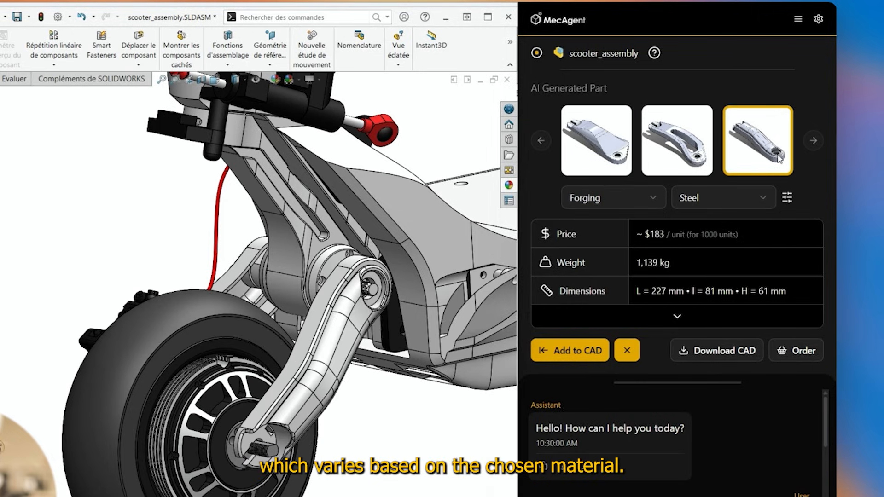
mouse_move(625, 240)
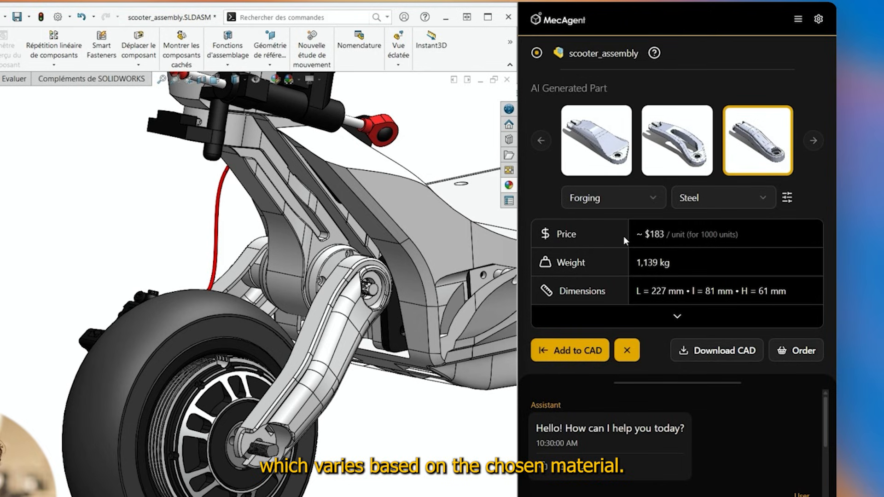
left_click(675, 140)
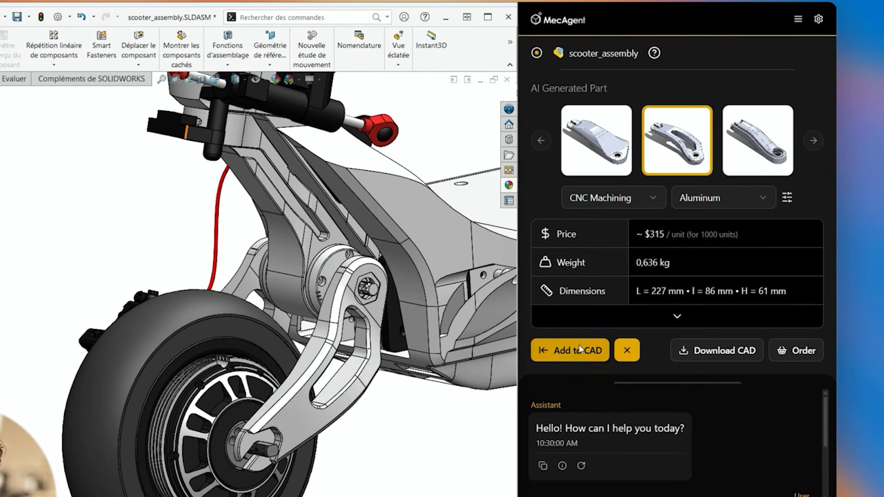
left_click(570, 350)
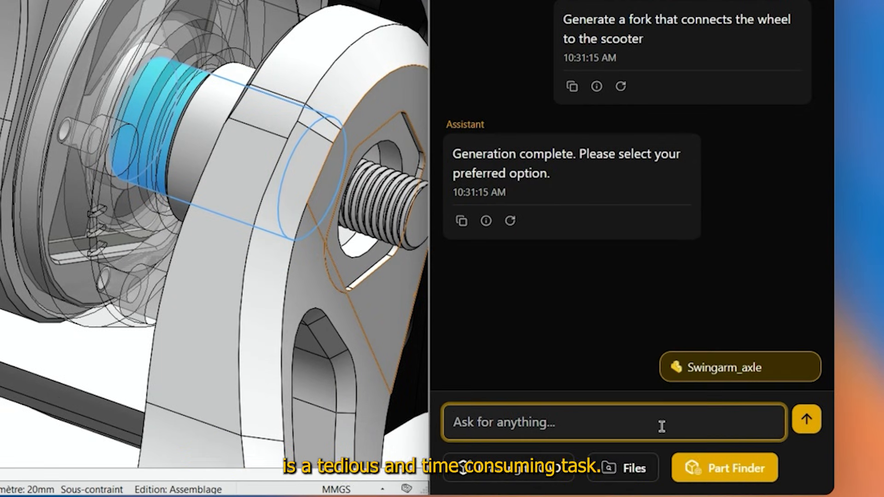
Ask MecAgent to look online for a ball bearing suiting Swingarm_axle.
type("Look for a suitable ball bearing online")
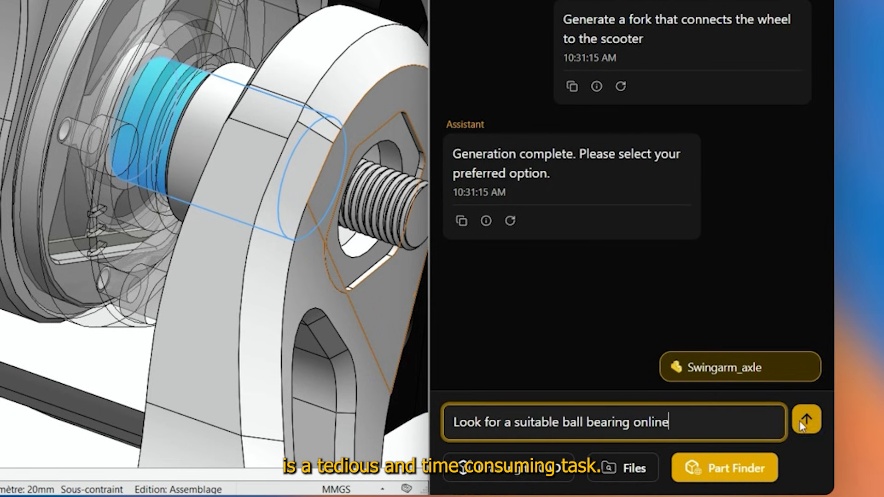
left_click(806, 420)
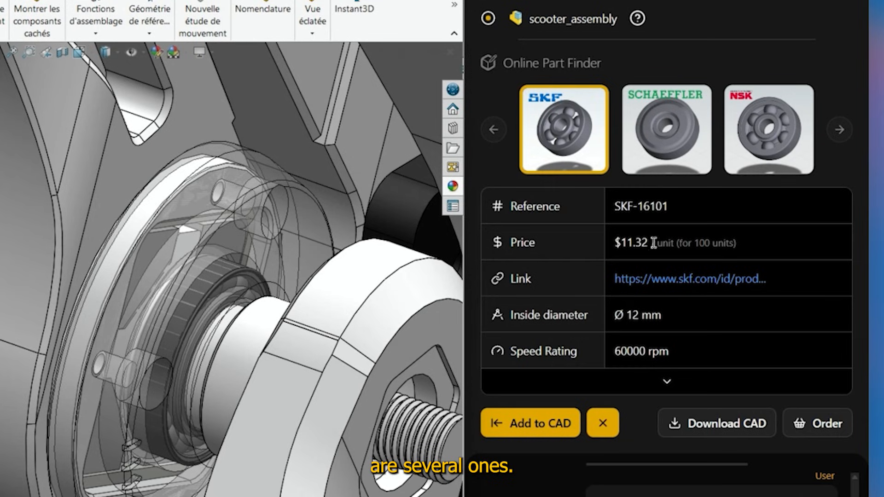
Compare the Schaeffler bearing, then return to the SKF-16101 bearing.
left_click(665, 128)
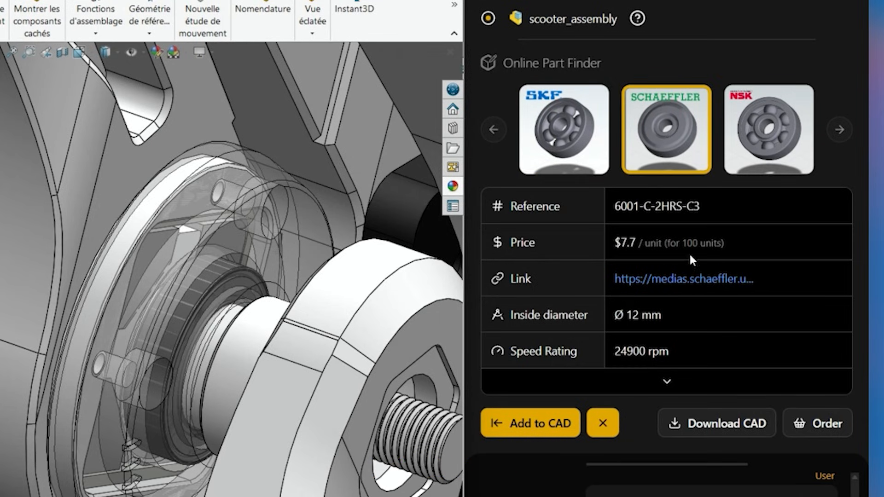
mouse_move(563, 130)
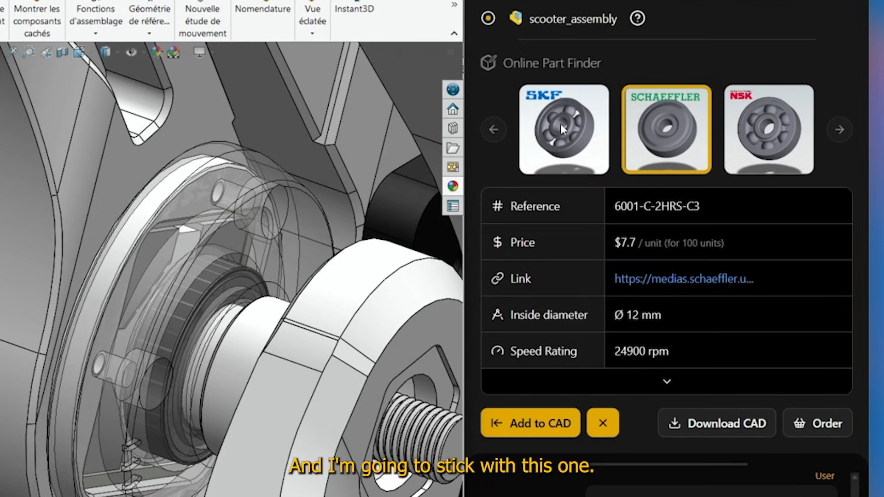
left_click(563, 129)
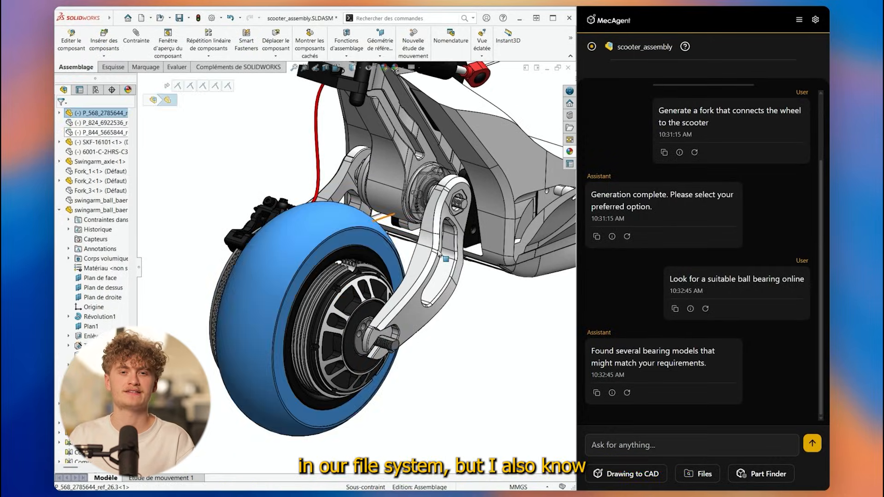
Search company files for the big scooter wheel with two grooves.
type("Find me our big scoote")
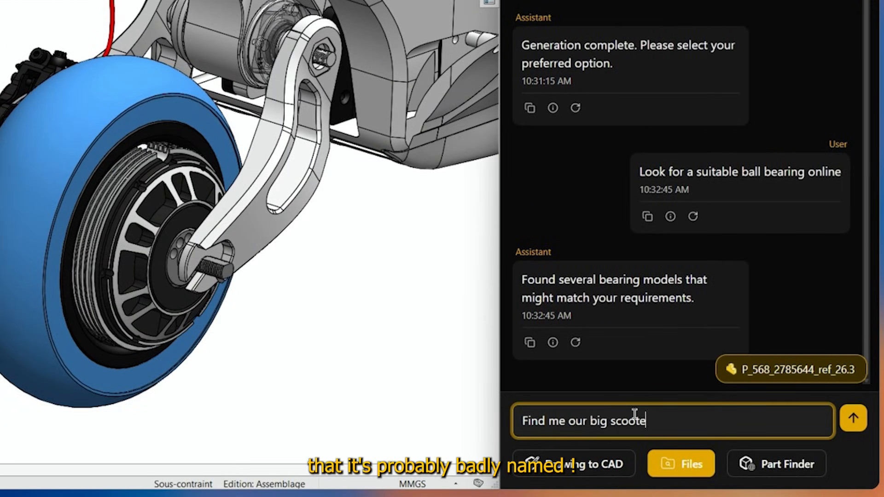
left_click(853, 419)
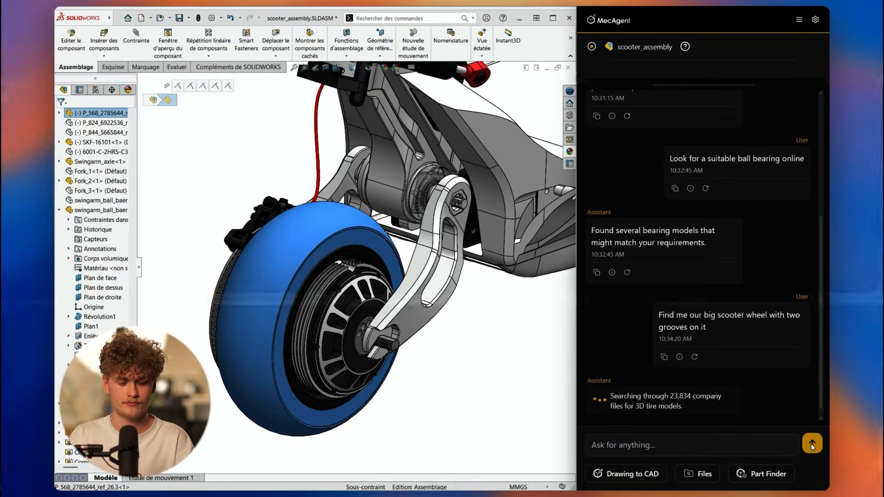
left_click(812, 443)
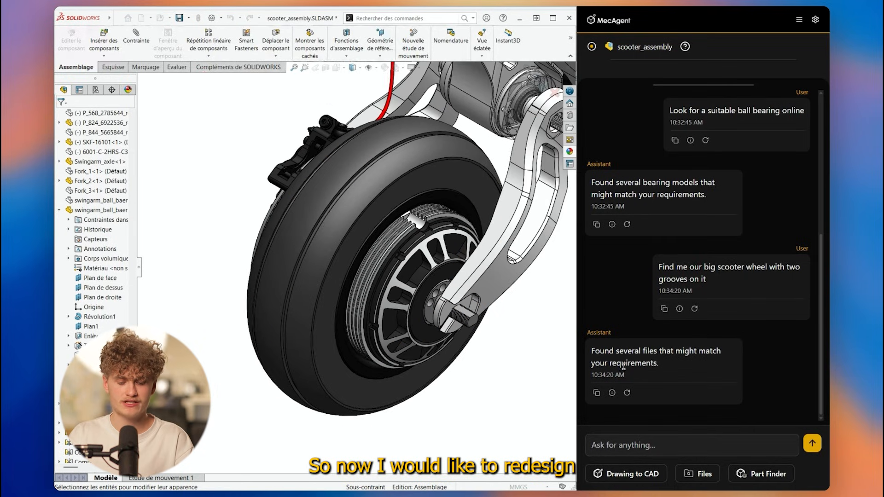
Sketch the groove path on the tire and request grooves following the drawn shape.
left_click(625, 473)
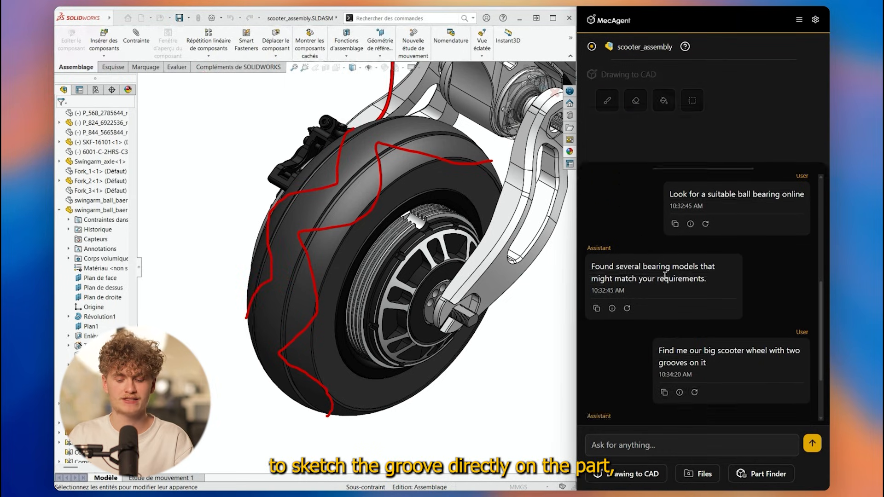
type("Create grooves i")
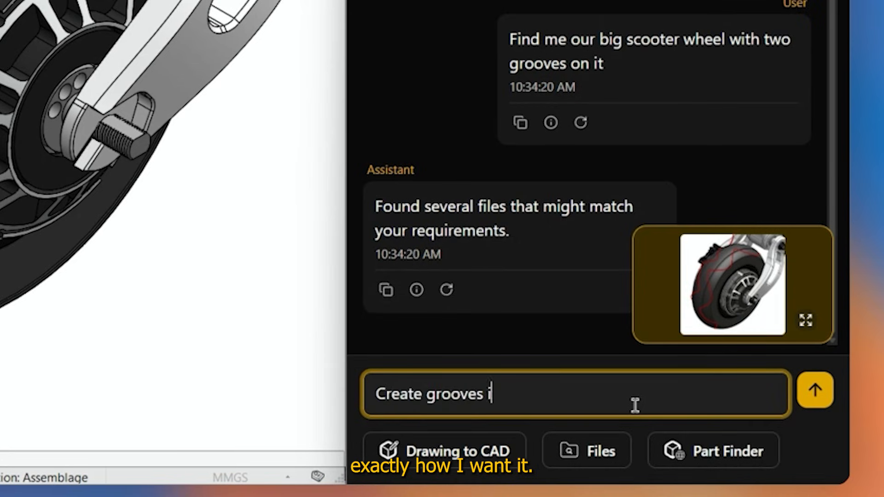
left_click(814, 390)
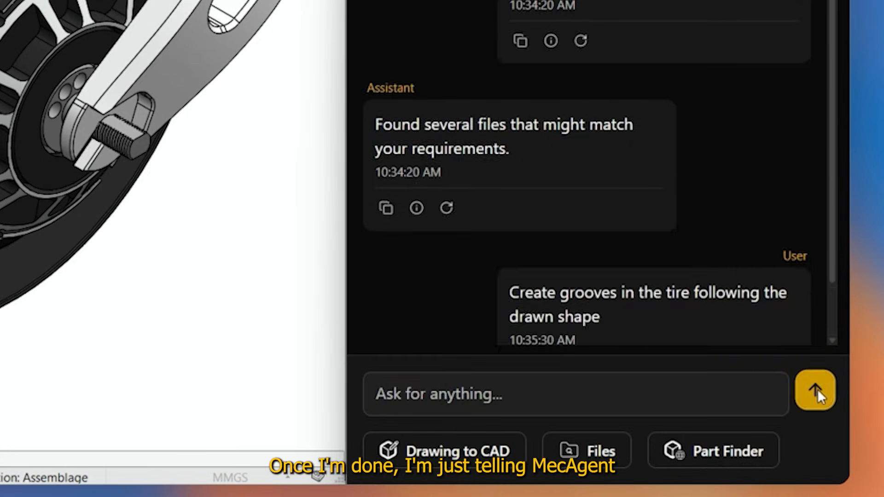
left_click(814, 390)
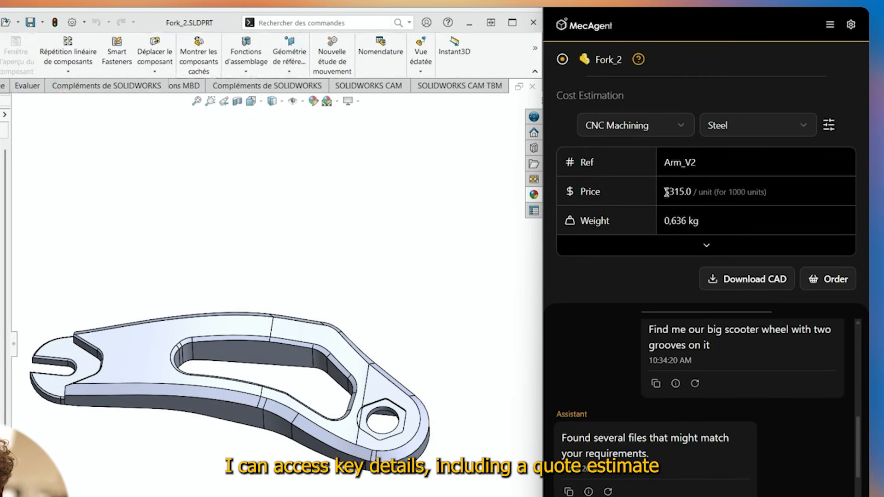
Show Fork_2's cost estimate: CNC-machined steel, $315 per unit, 0.636 kg.
left_click(635, 125)
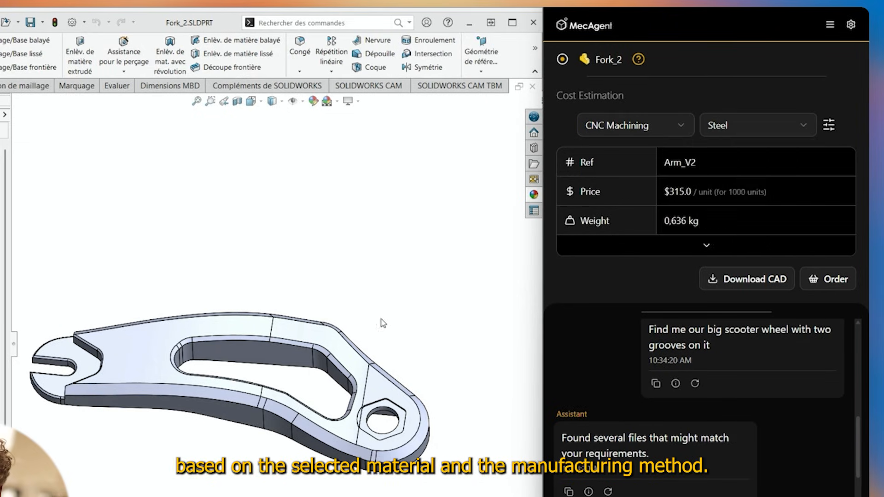
scroll("down", 3)
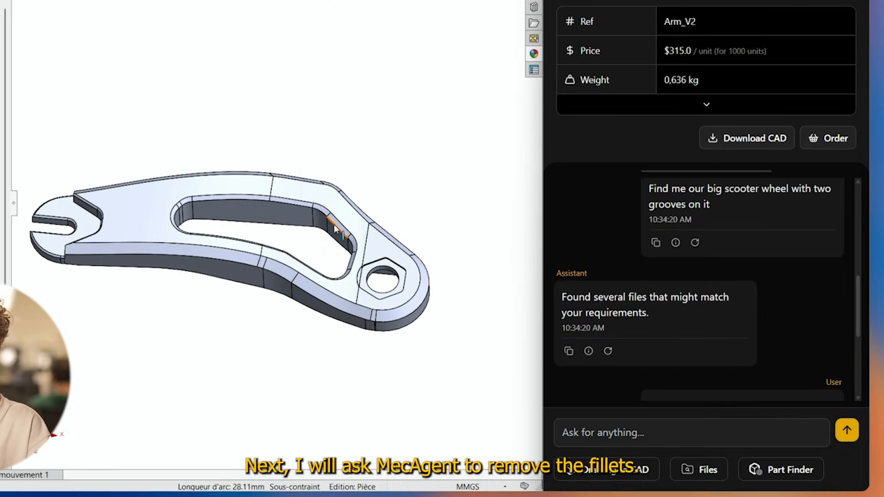
Ask MecAgent to remove all fillets from the attached Fork_2.
type("Remove all fillets")
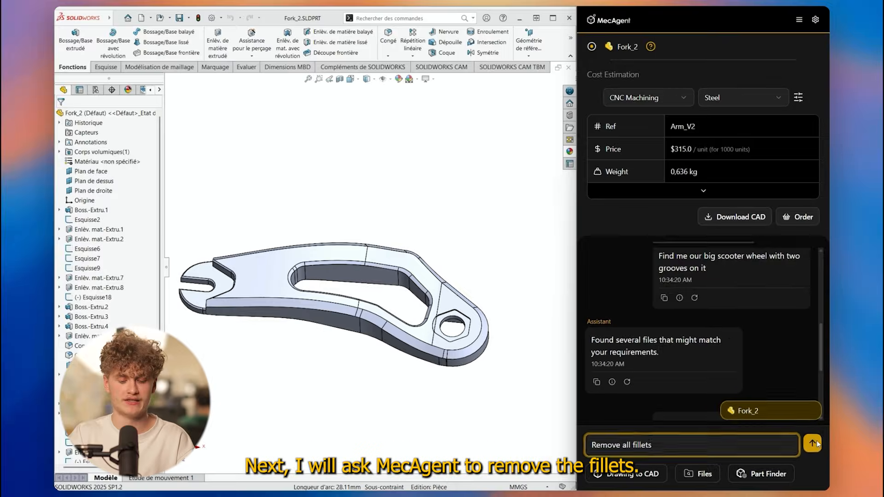
left_click(812, 443)
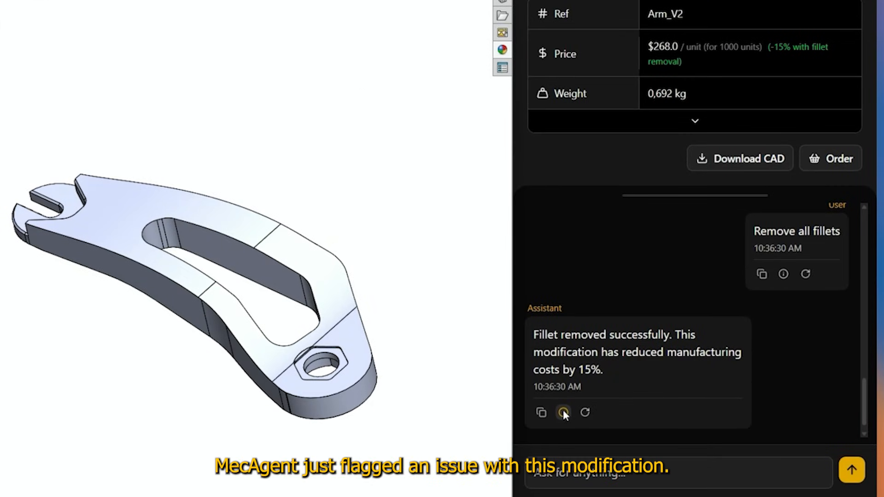
left_click(563, 412)
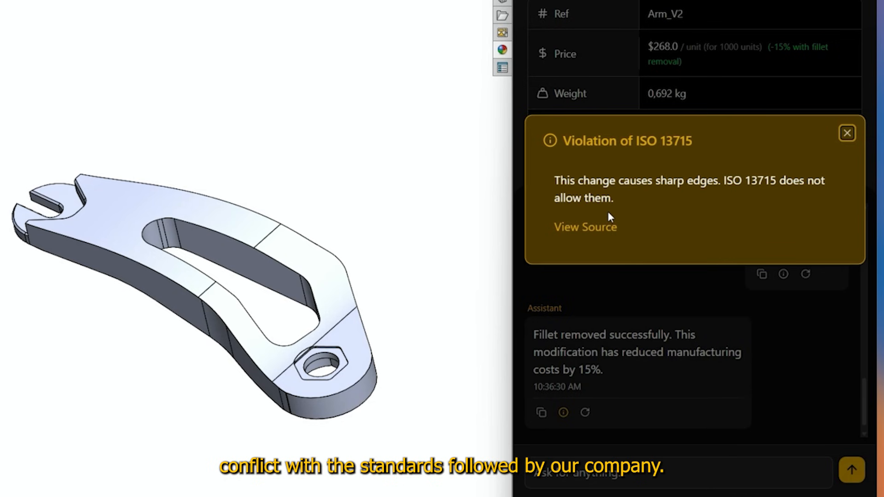
left_click(585, 226)
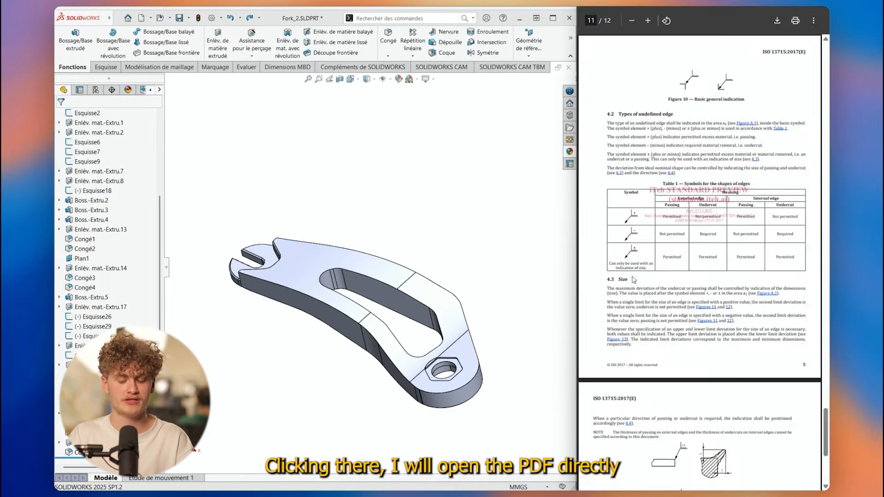
scroll("up", 3)
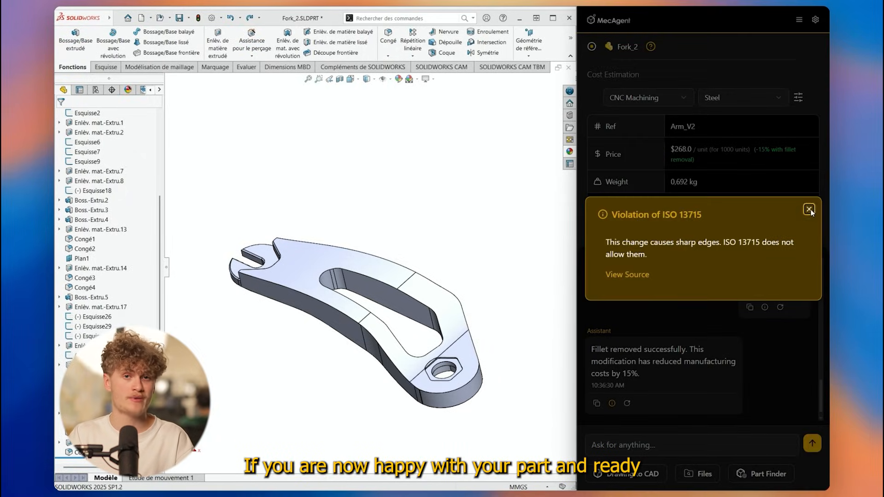
left_click(809, 210)
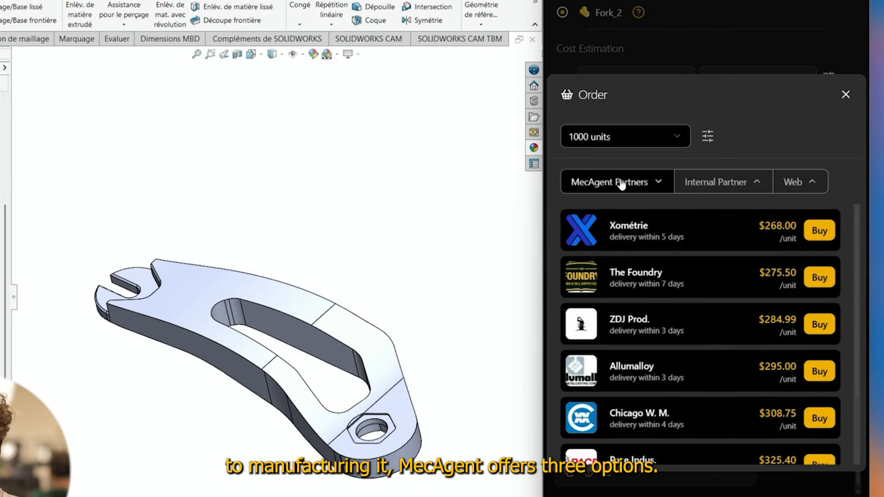
mouse_move(711, 376)
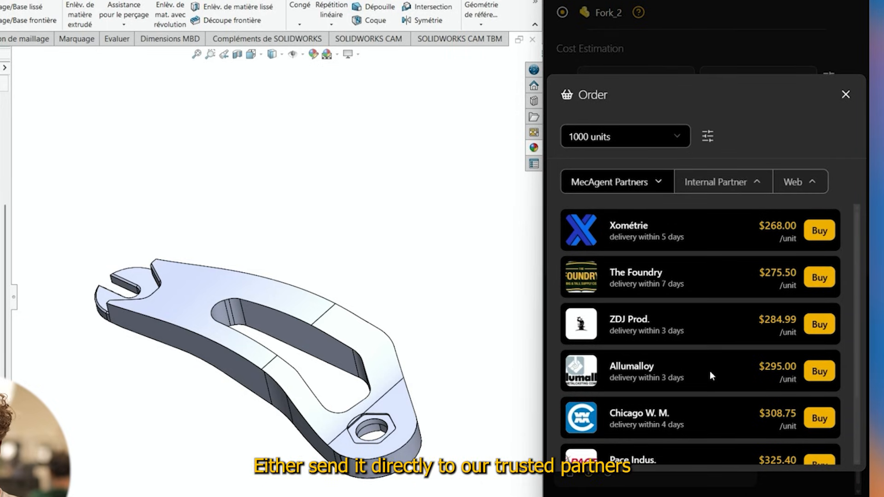
mouse_move(799, 182)
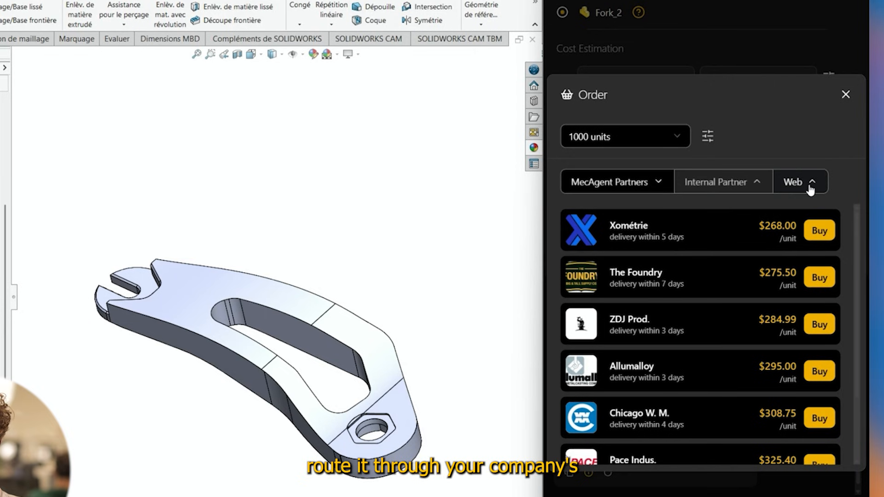